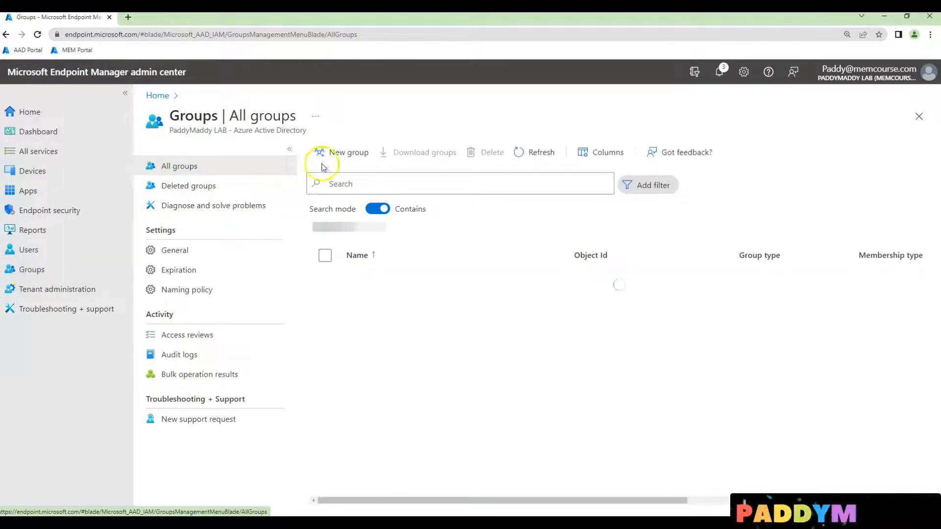
- Start a new group named 'All devices managed by a MDM' with Dynamic Device membership
{"action": "left_click", "coordinate": [349, 152]}
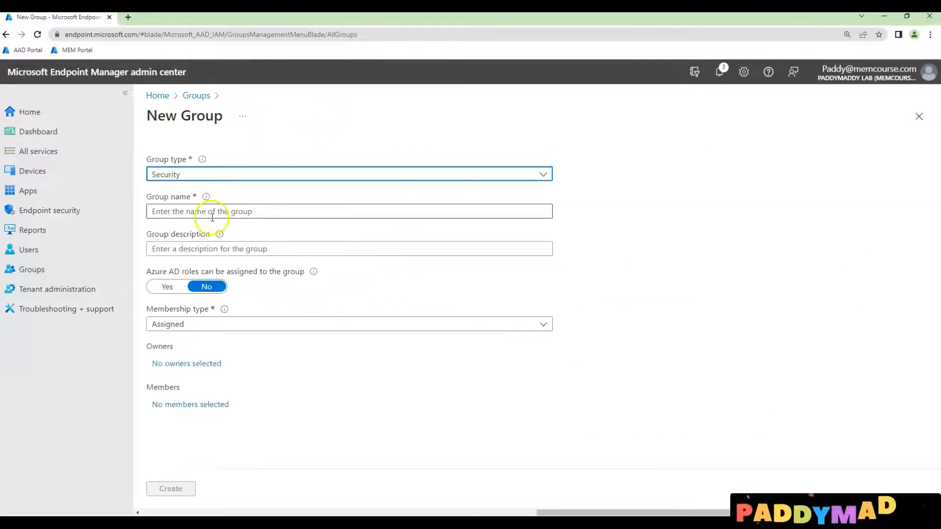
{"action": "type", "text": "All devices managed by a MDM"}
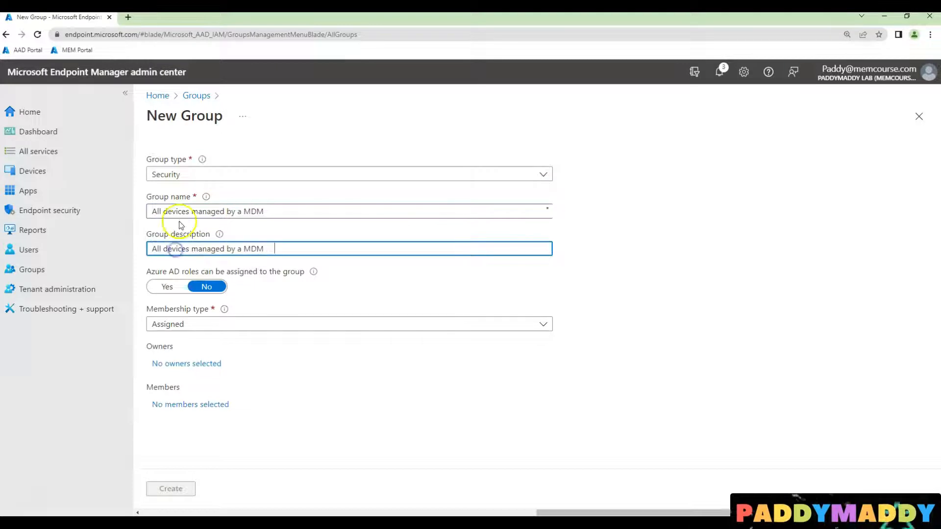
{"action": "left_click", "coordinate": [349, 323]}
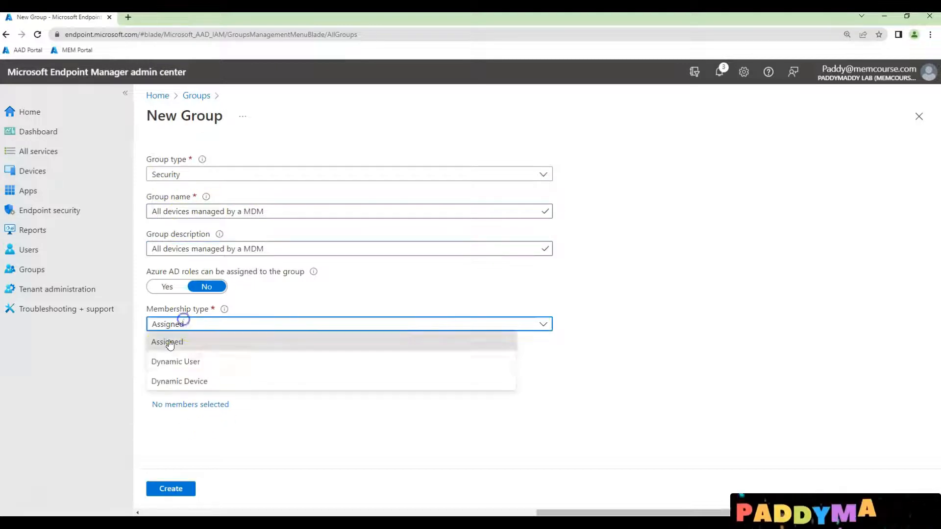
{"action": "left_click", "coordinate": [178, 381]}
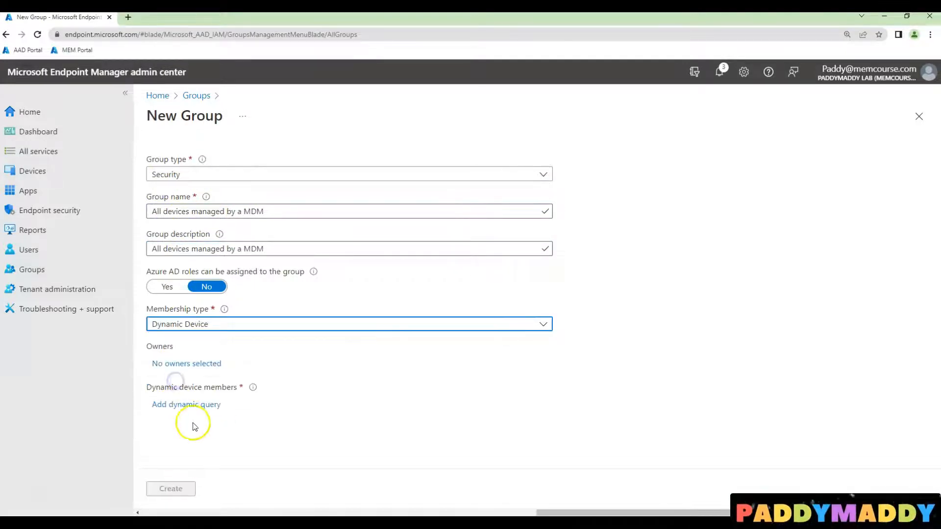
- Build the dynamic rule: property managementType, operator Equals, value MDM
{"action": "left_click", "coordinate": [185, 404]}
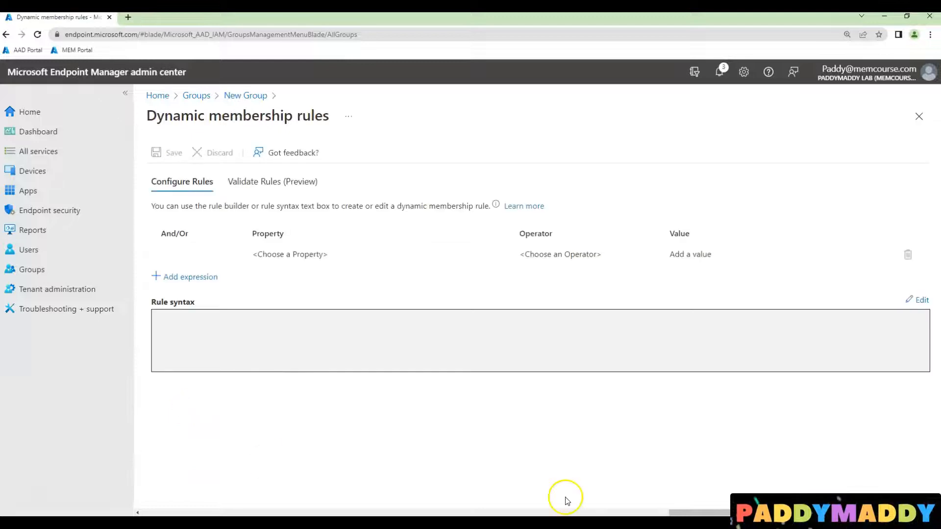
{"action": "left_click", "coordinate": [289, 254]}
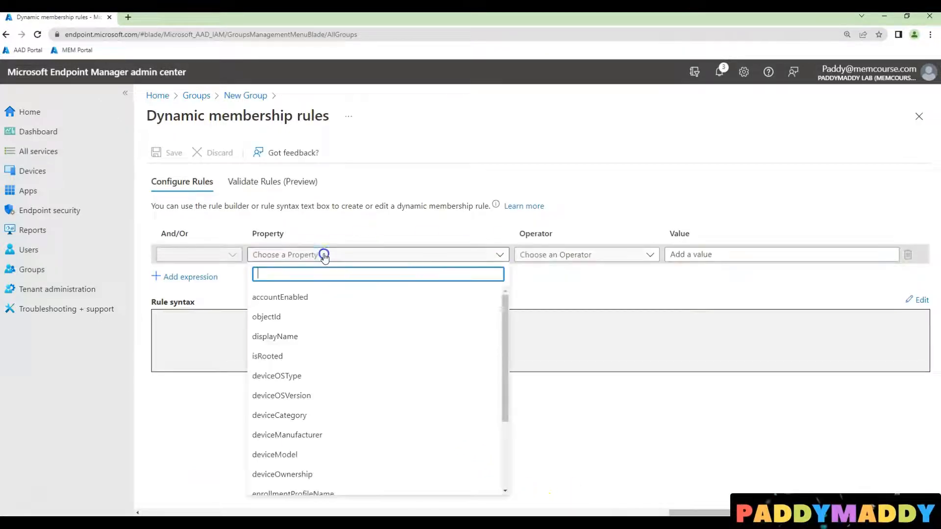
{"action": "left_click", "coordinate": [582, 255]}
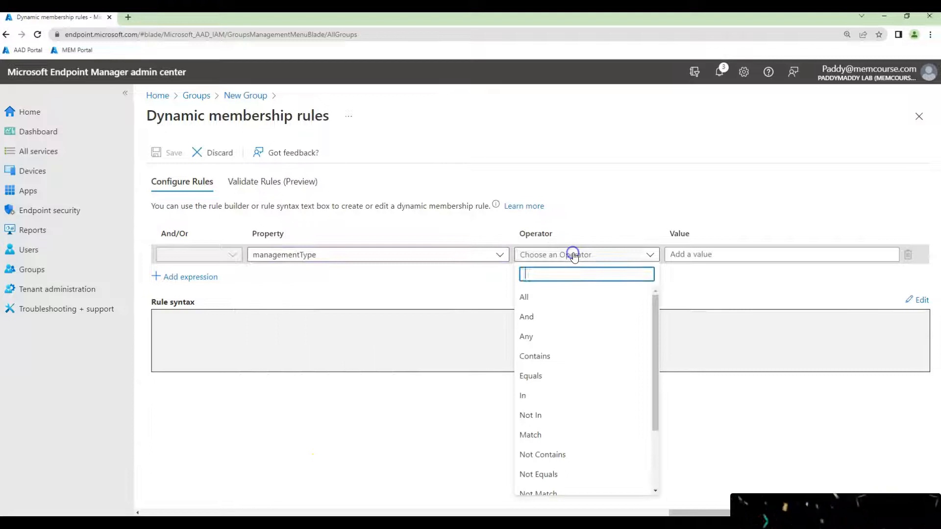
{"action": "left_click", "coordinate": [531, 375]}
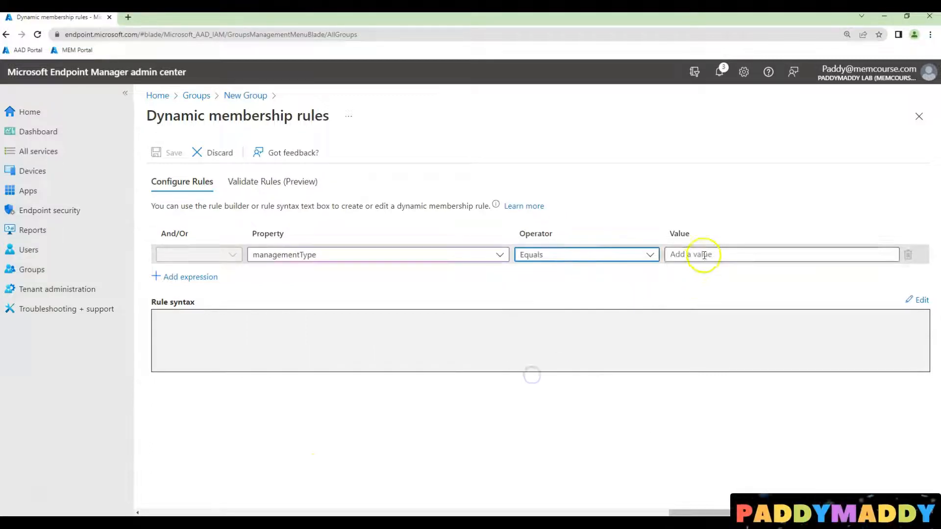
{"action": "type", "text": "MDMD"}
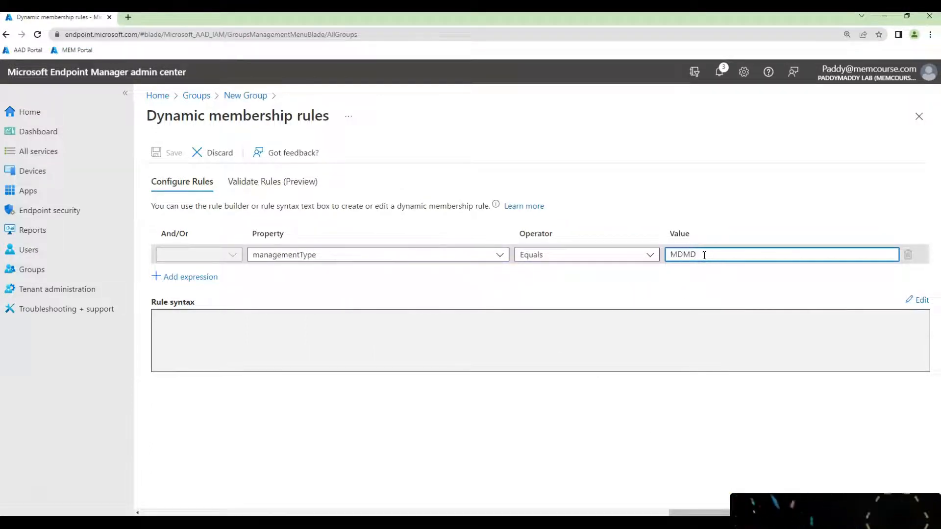
{"action": "key", "text": "Backspace"}
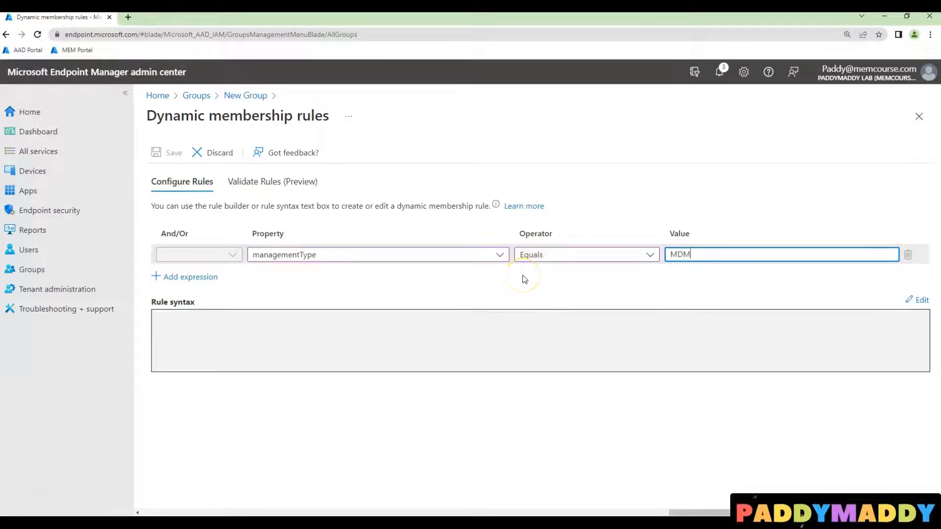
{"action": "mouse_move", "coordinate": [546, 255]}
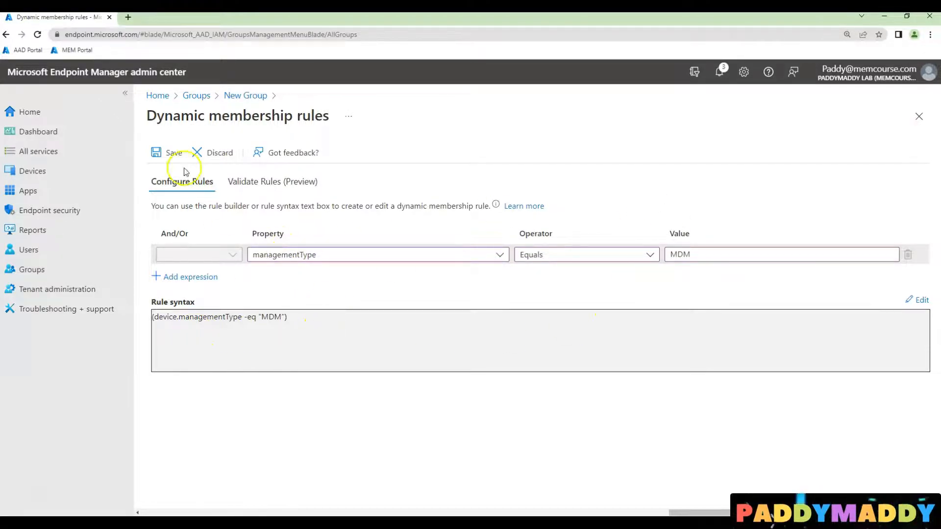
- Save the membership rule and create the group
{"action": "left_click", "coordinate": [173, 153]}
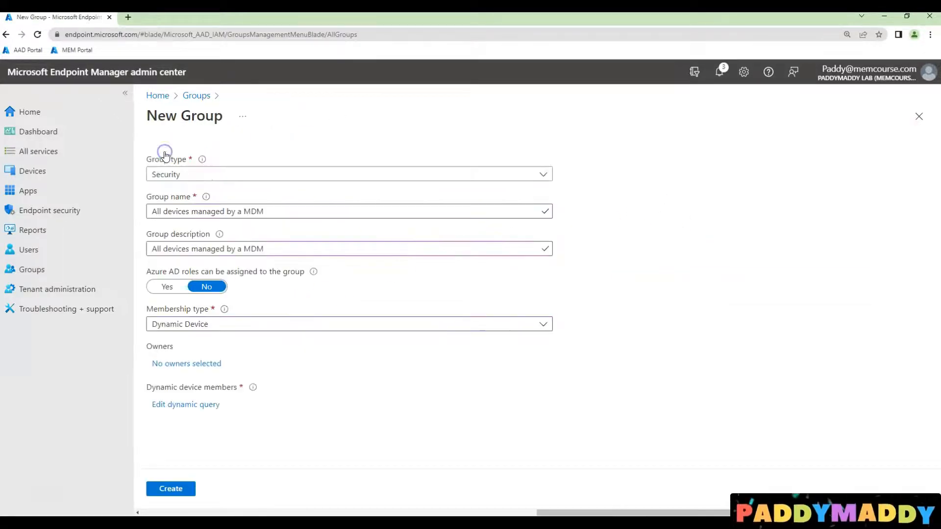
{"action": "left_click", "coordinate": [171, 488]}
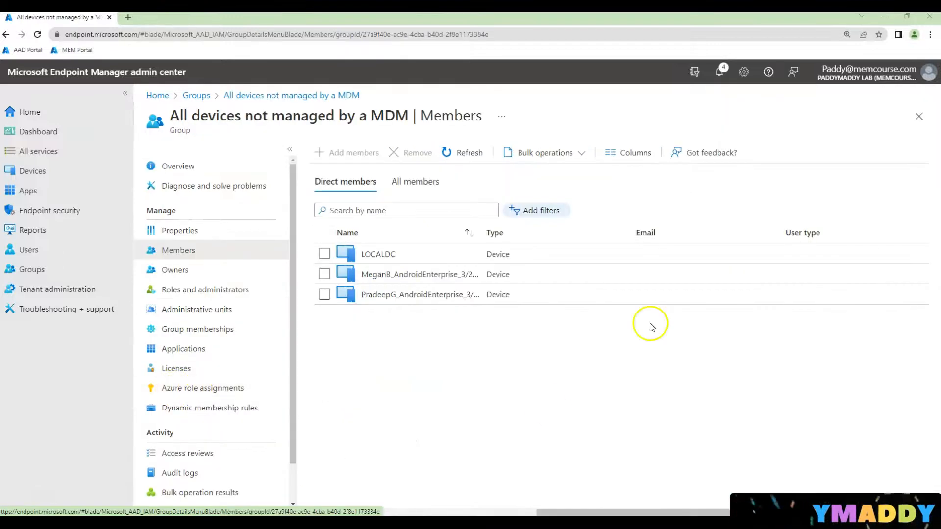
{"action": "mouse_move", "coordinate": [256, 128]}
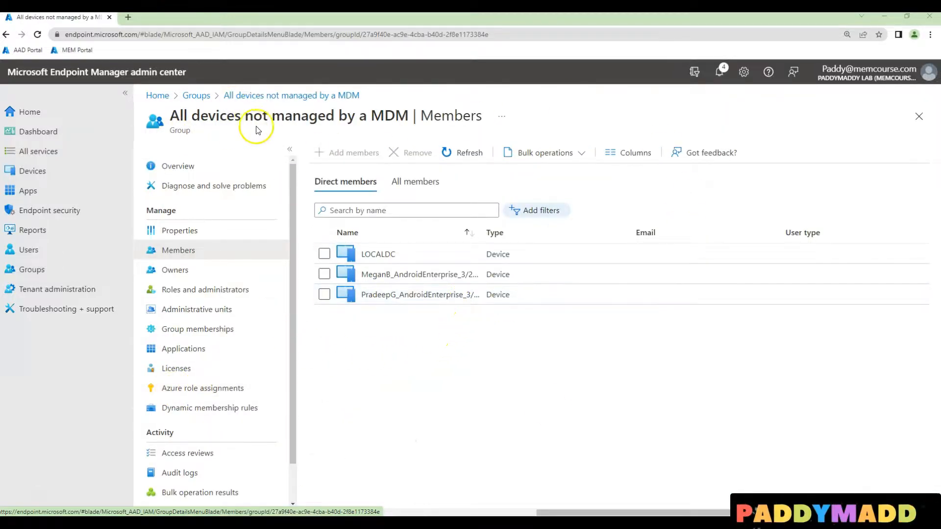
{"action": "mouse_move", "coordinate": [34, 483]}
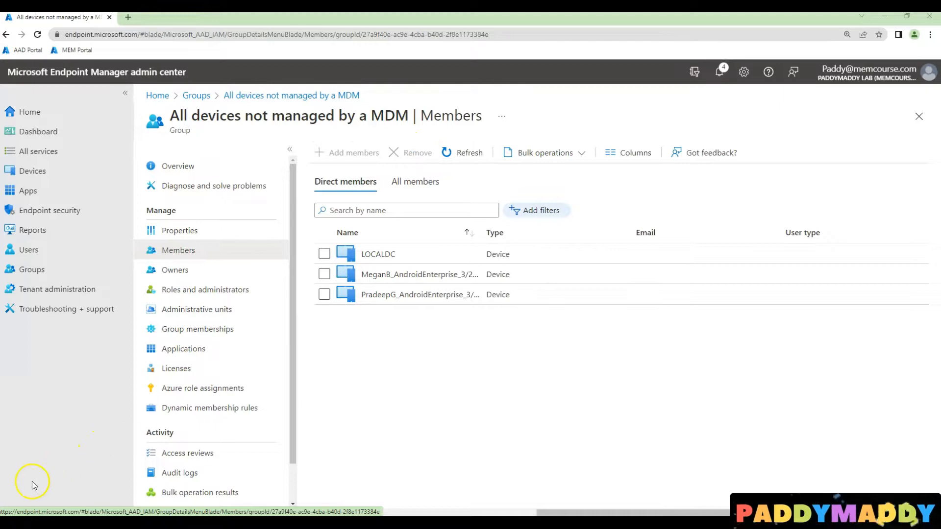